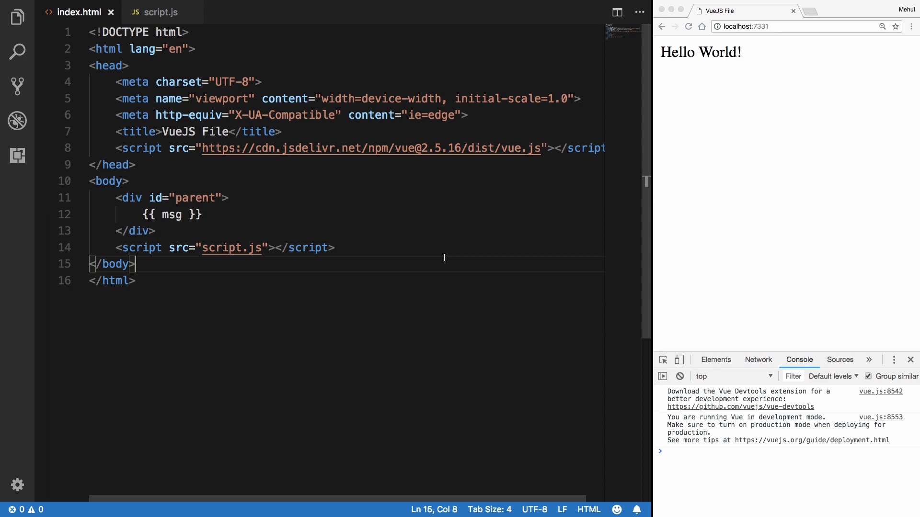
Step: Add an empty methods: { block to the Vue instance in script.js, below data
left_click(160, 12)
type("m")
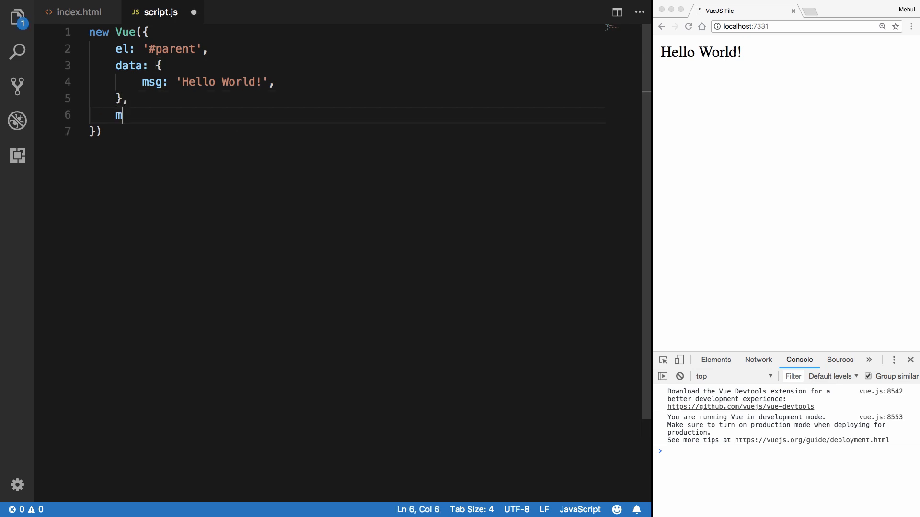
type("ethod")
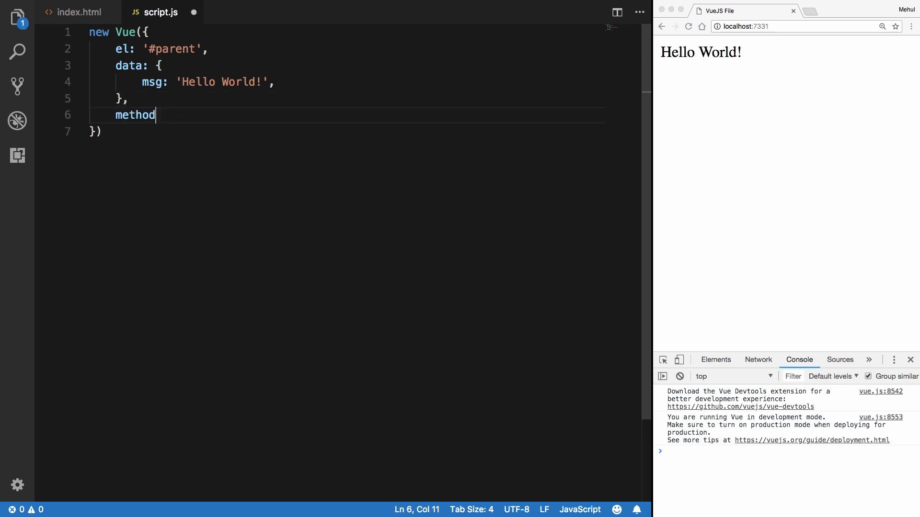
type("s: {")
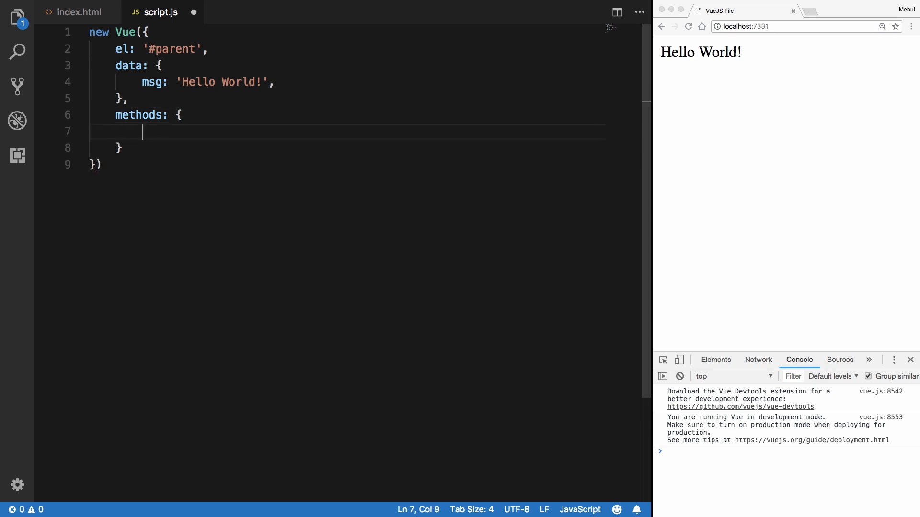
mouse_move(163, 127)
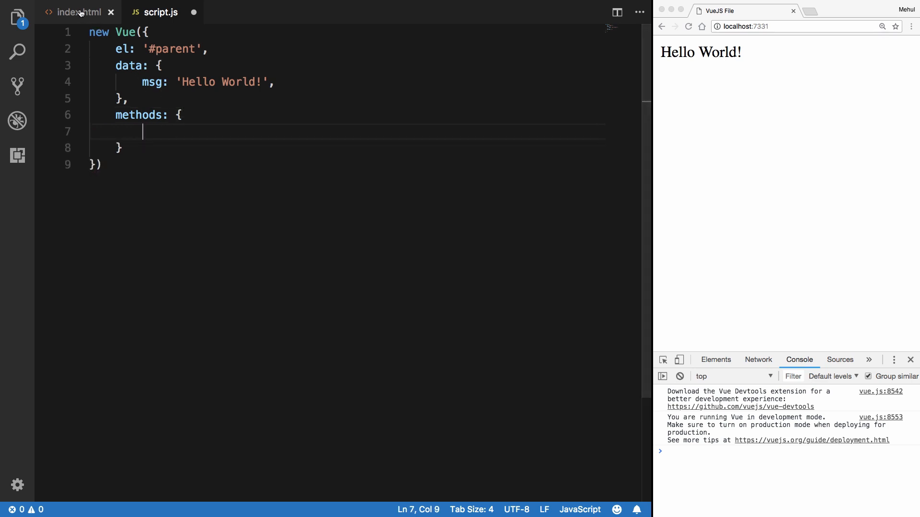
left_click(72, 12)
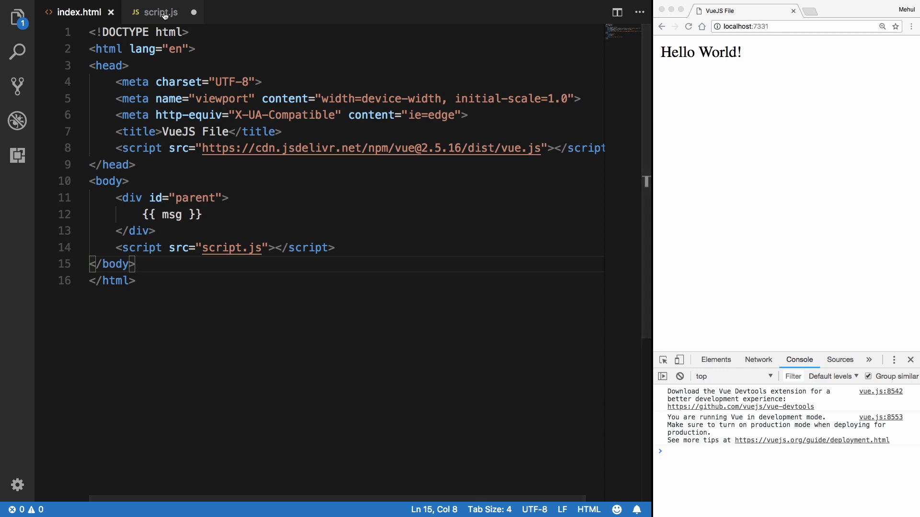
left_click(161, 11)
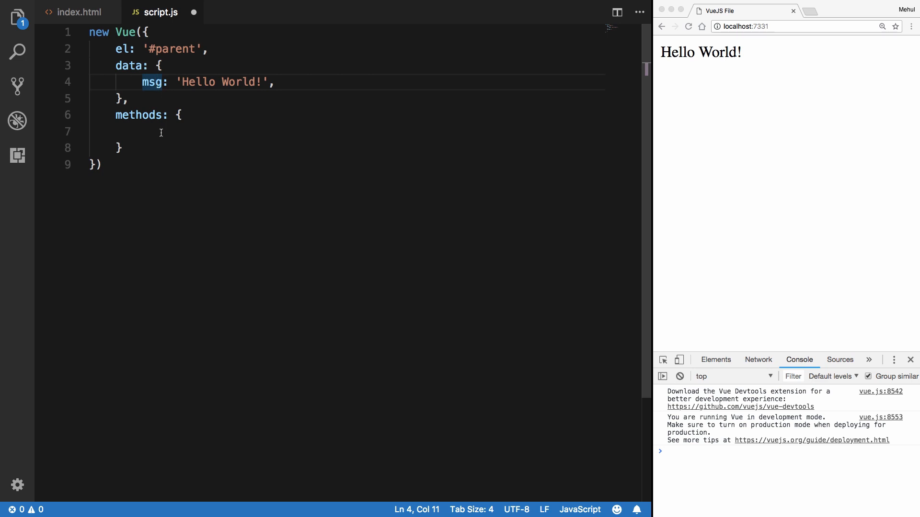
Step: Define a helloWorld method in methods that returns the string 'Hello!'
type("helloWorld() {")
type("return")
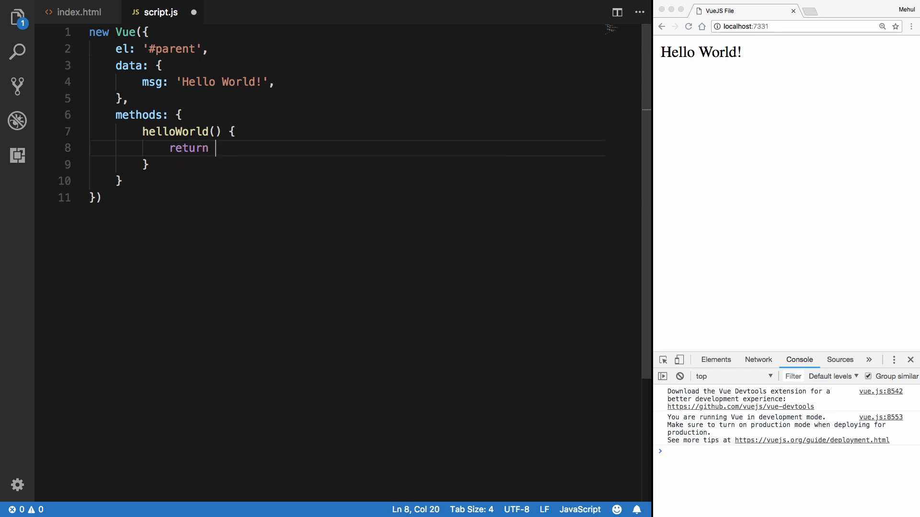
type("'Hello!'")
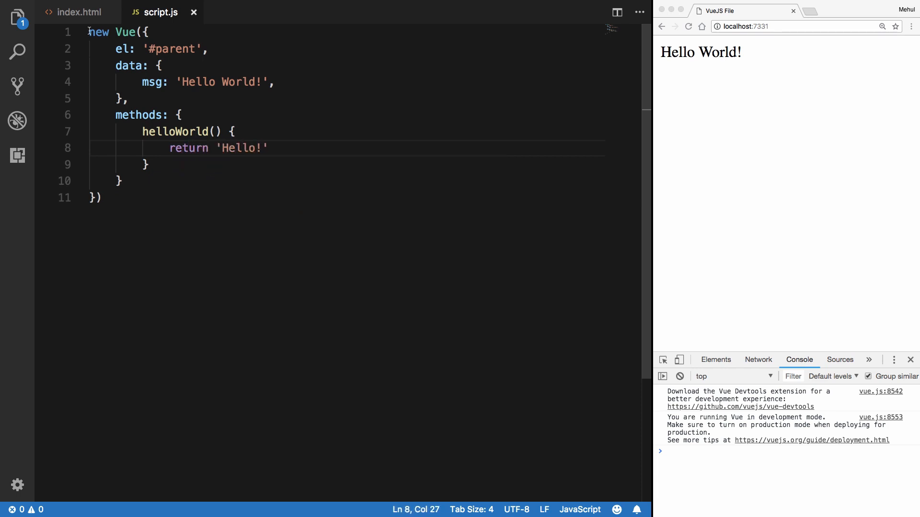
Step: Call helloWorld() in index.html in place of msg so the reloaded page shows Hello!
left_click(79, 11)
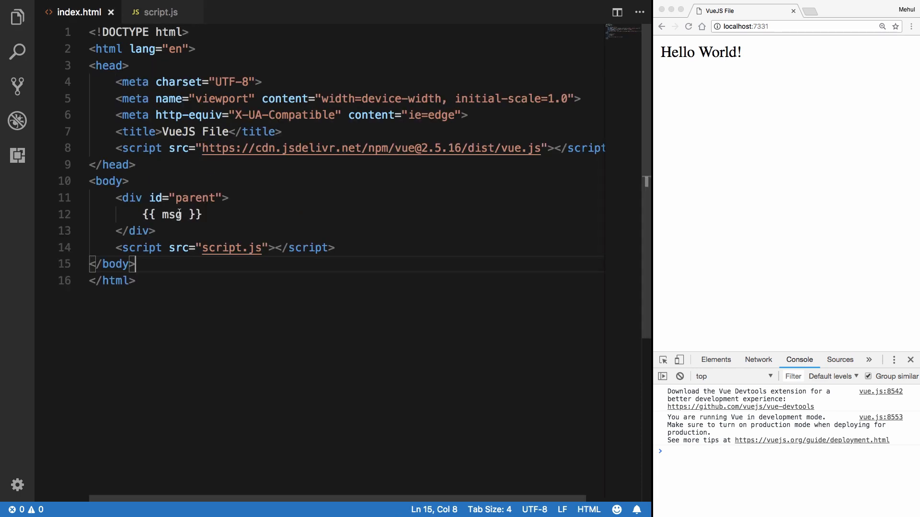
type("H")
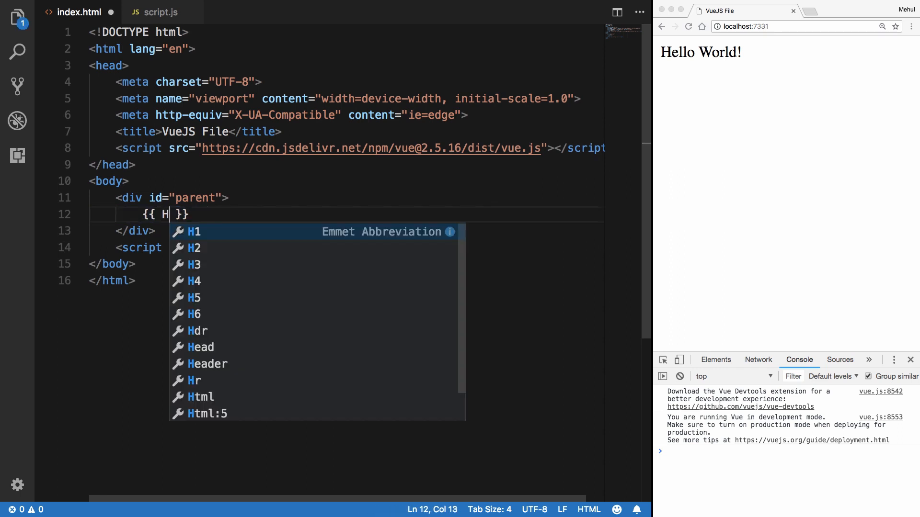
type("elloWorld()")
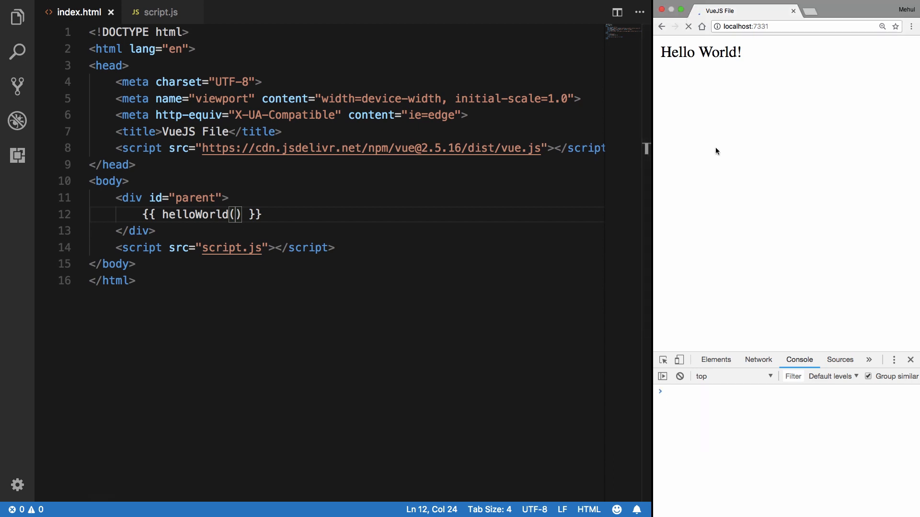
left_click(675, 26)
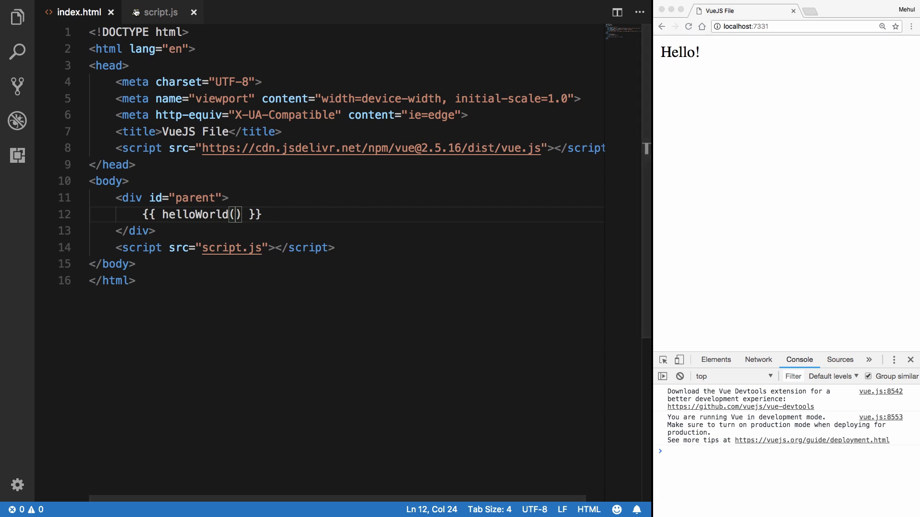
left_click(158, 12)
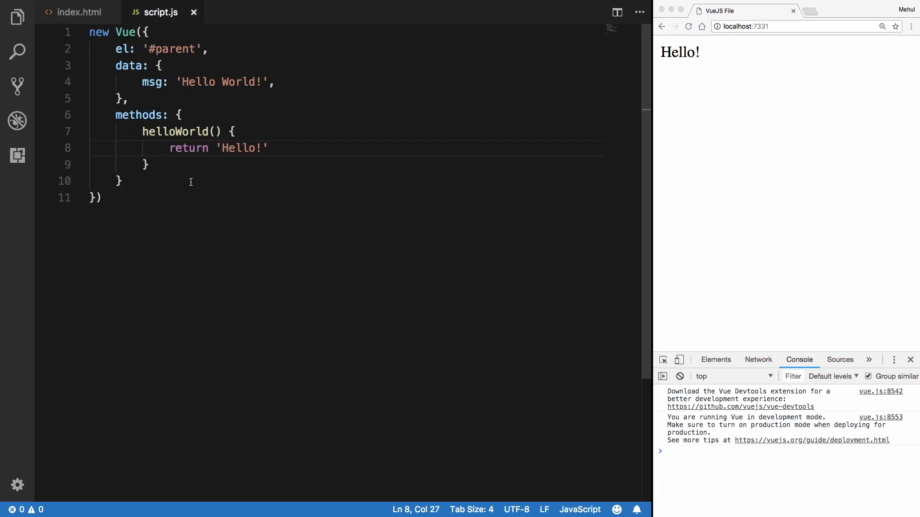
mouse_move(154, 113)
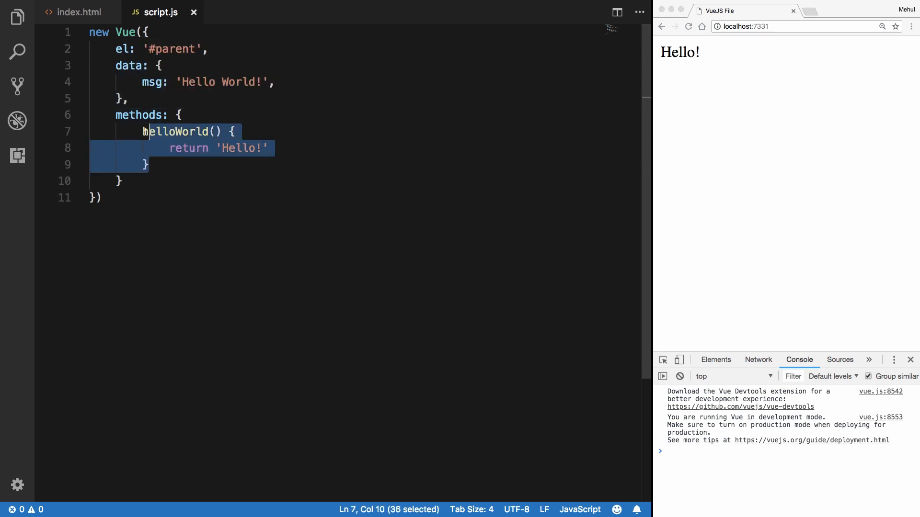
key("Delete")
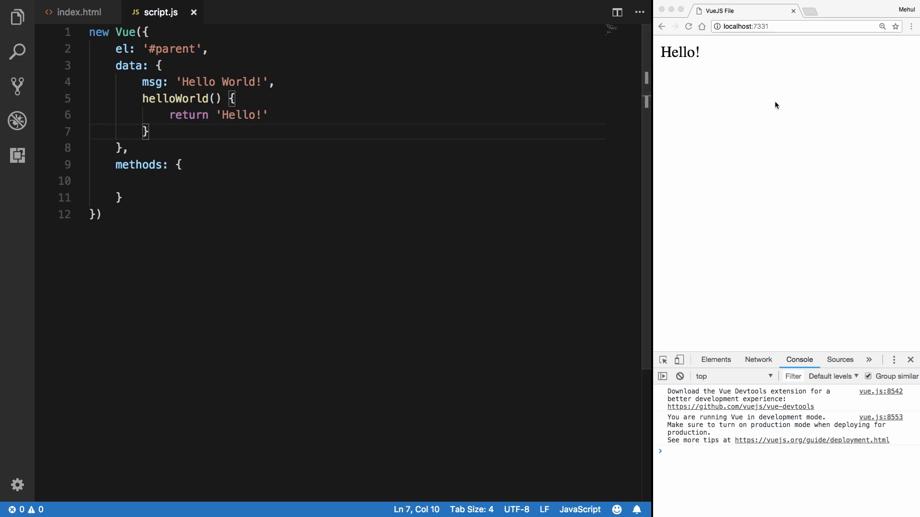
left_click(688, 26)
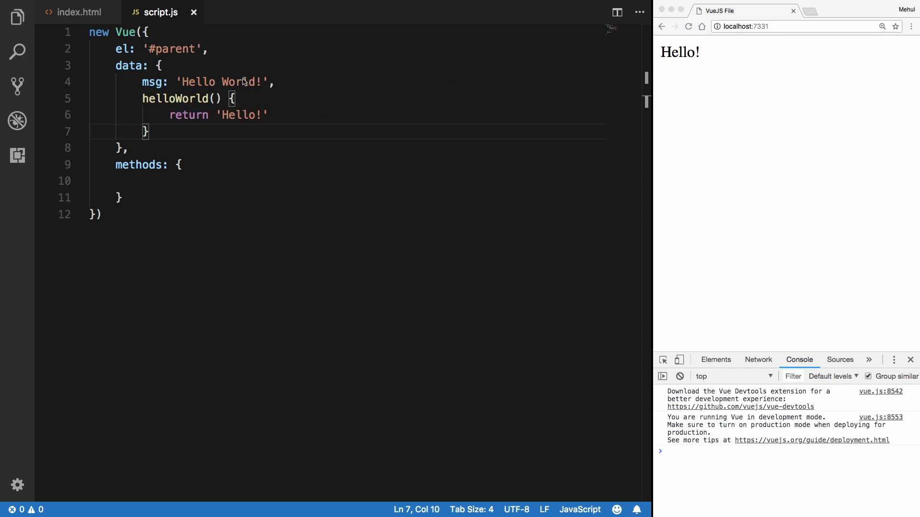
left_click_drag(168, 114, 149, 132)
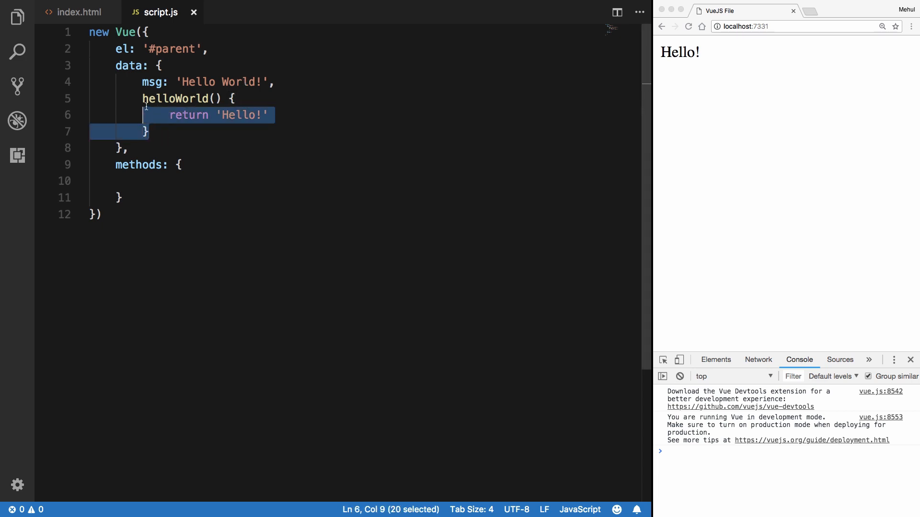
key("Delete")
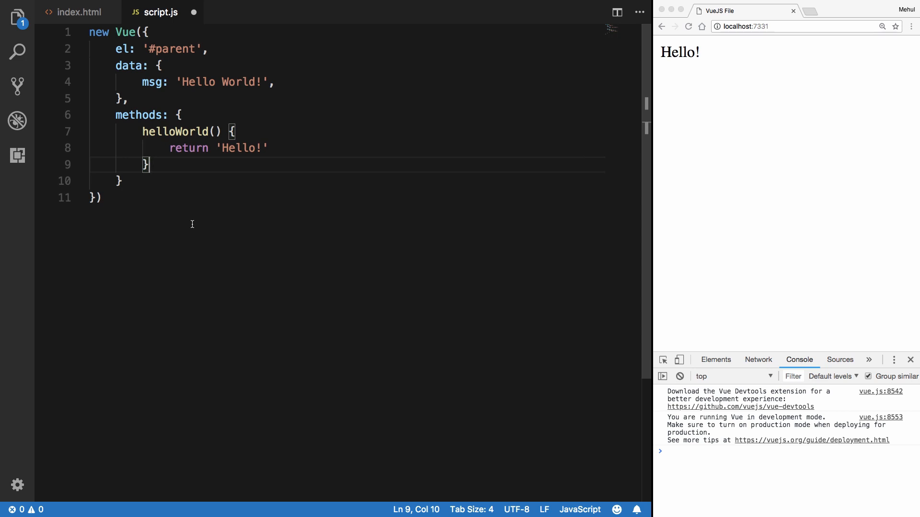
mouse_move(156, 97)
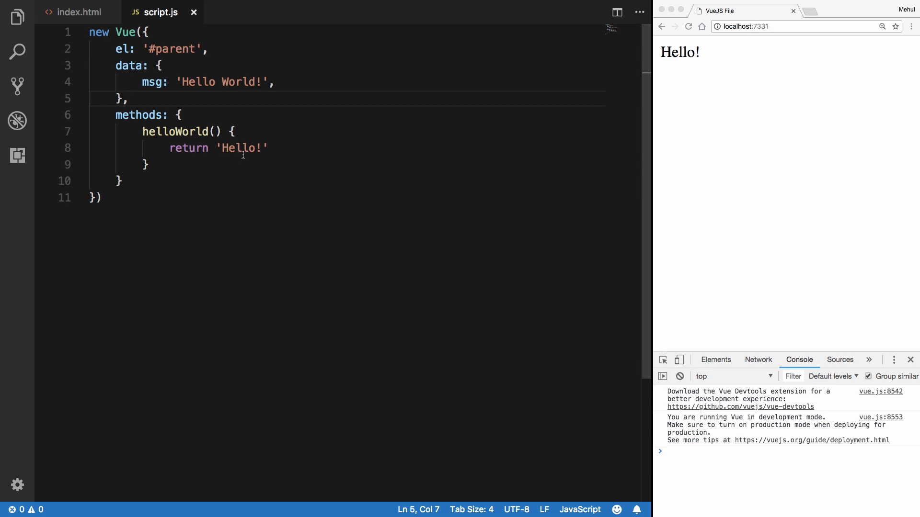
Step: Make helloWorld return the array [1,2,3] and reload so the page displays [ 1, 2, 3 ]
double_click(240, 148)
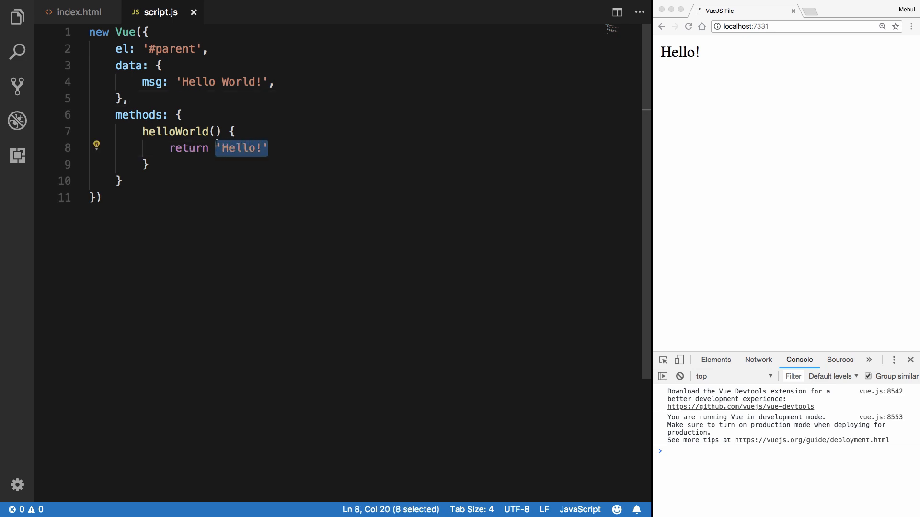
type("[1,2,3]")
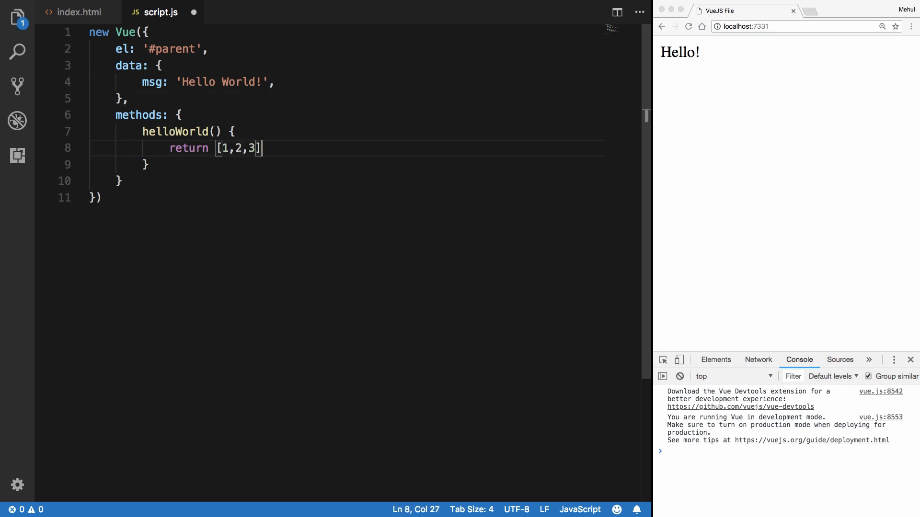
left_click(687, 26)
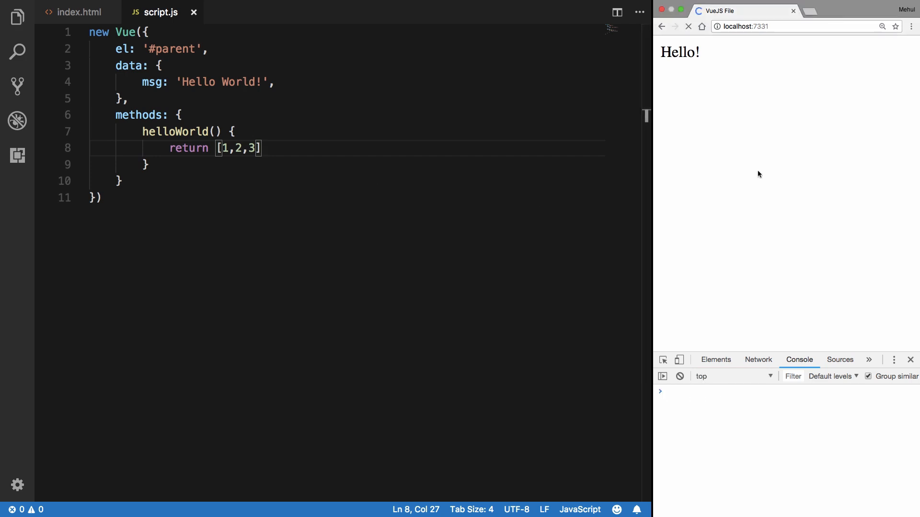
left_click(688, 27)
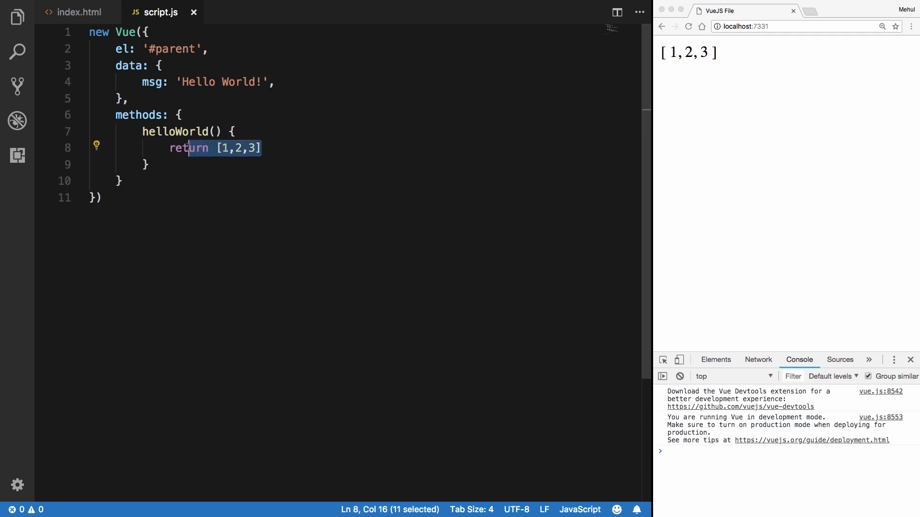
Step: Delete helloWorld's return statement, leaving the body empty, and reload the page
key("Delete")
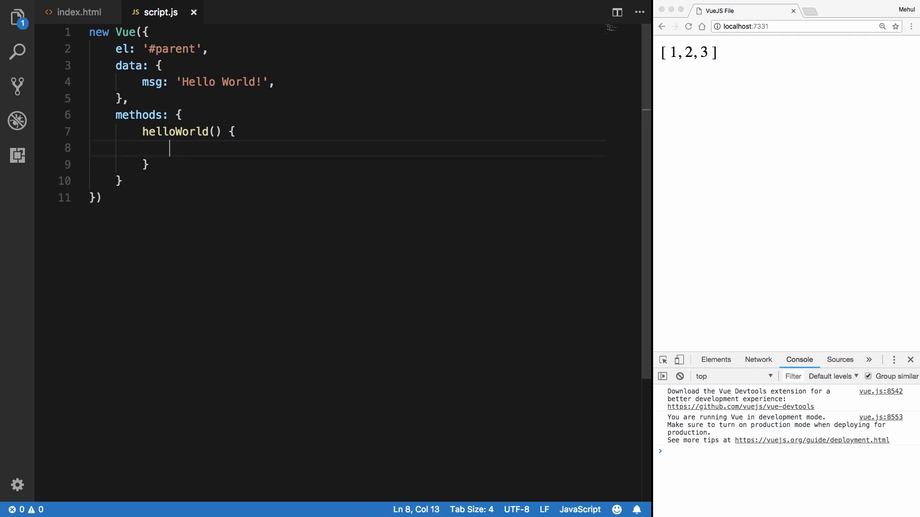
left_click(688, 26)
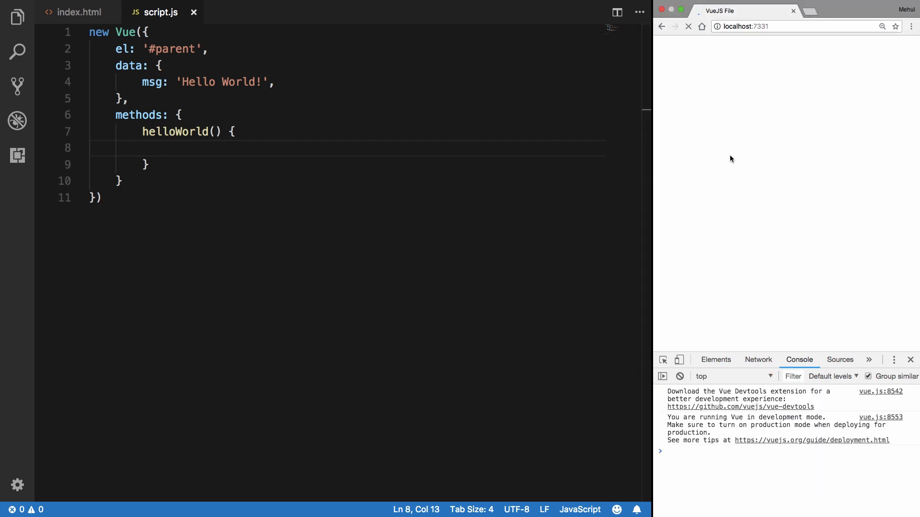
mouse_move(271, 153)
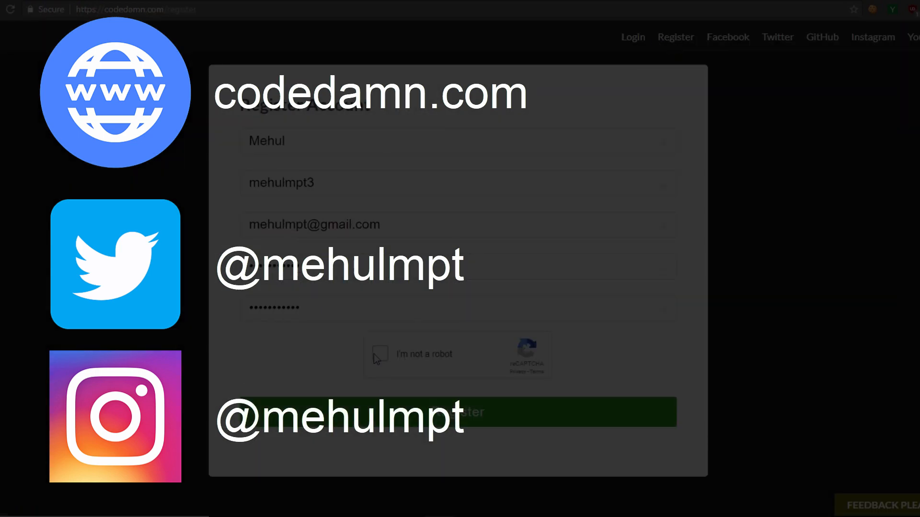
Step: Switch from Register to Login and sign in to reach learn.codedamn.com
left_click(633, 36)
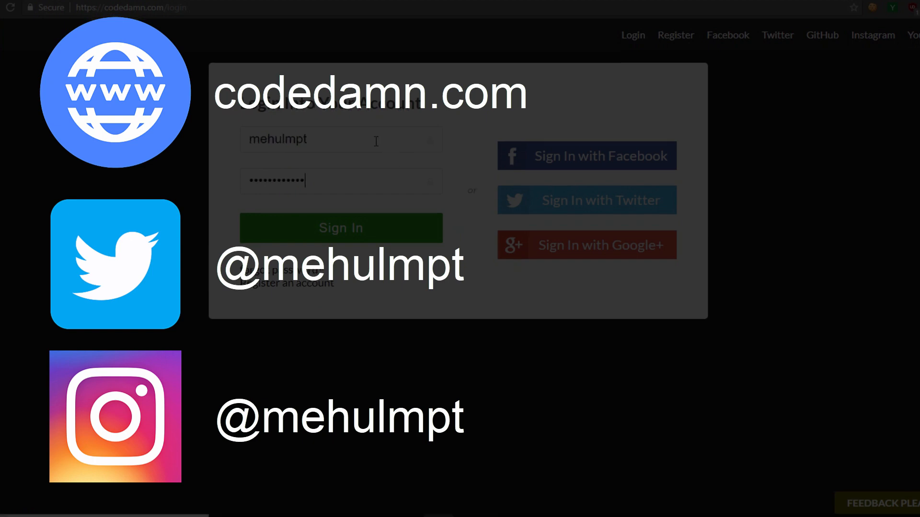
left_click(340, 228)
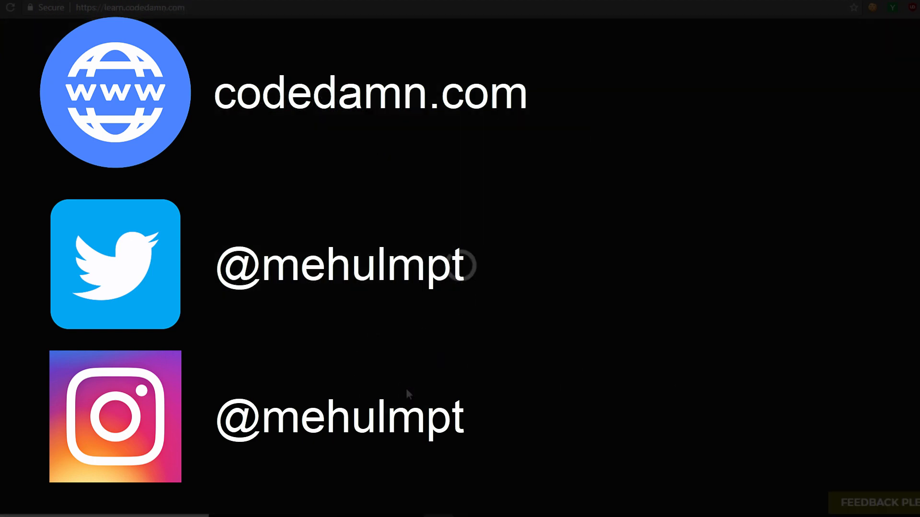